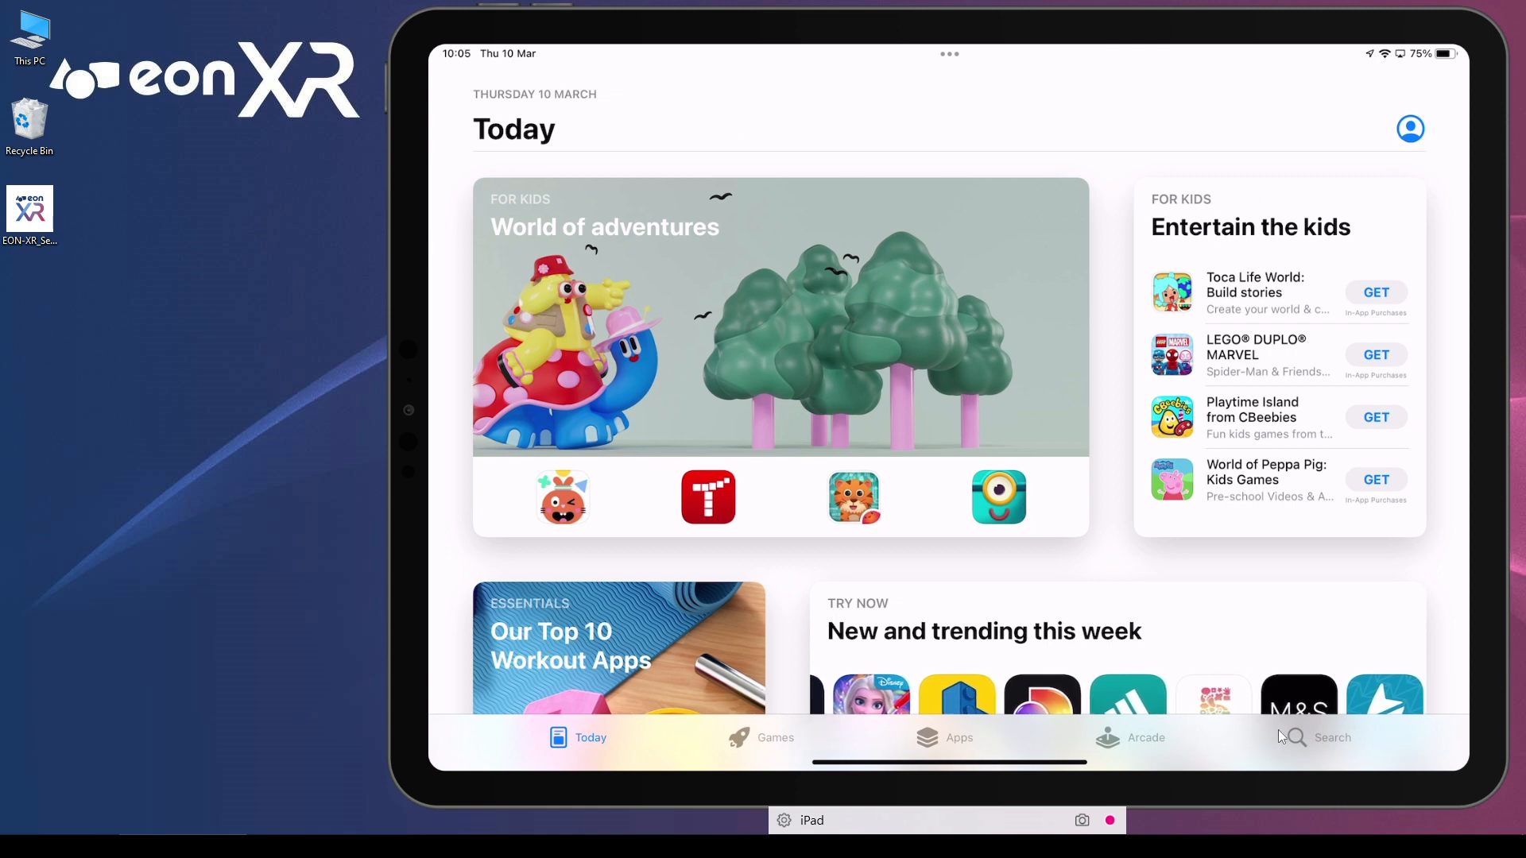
Search the App Store for "eon xr" to list EON-XR and EON-XR Classic.
left_click(1331, 737)
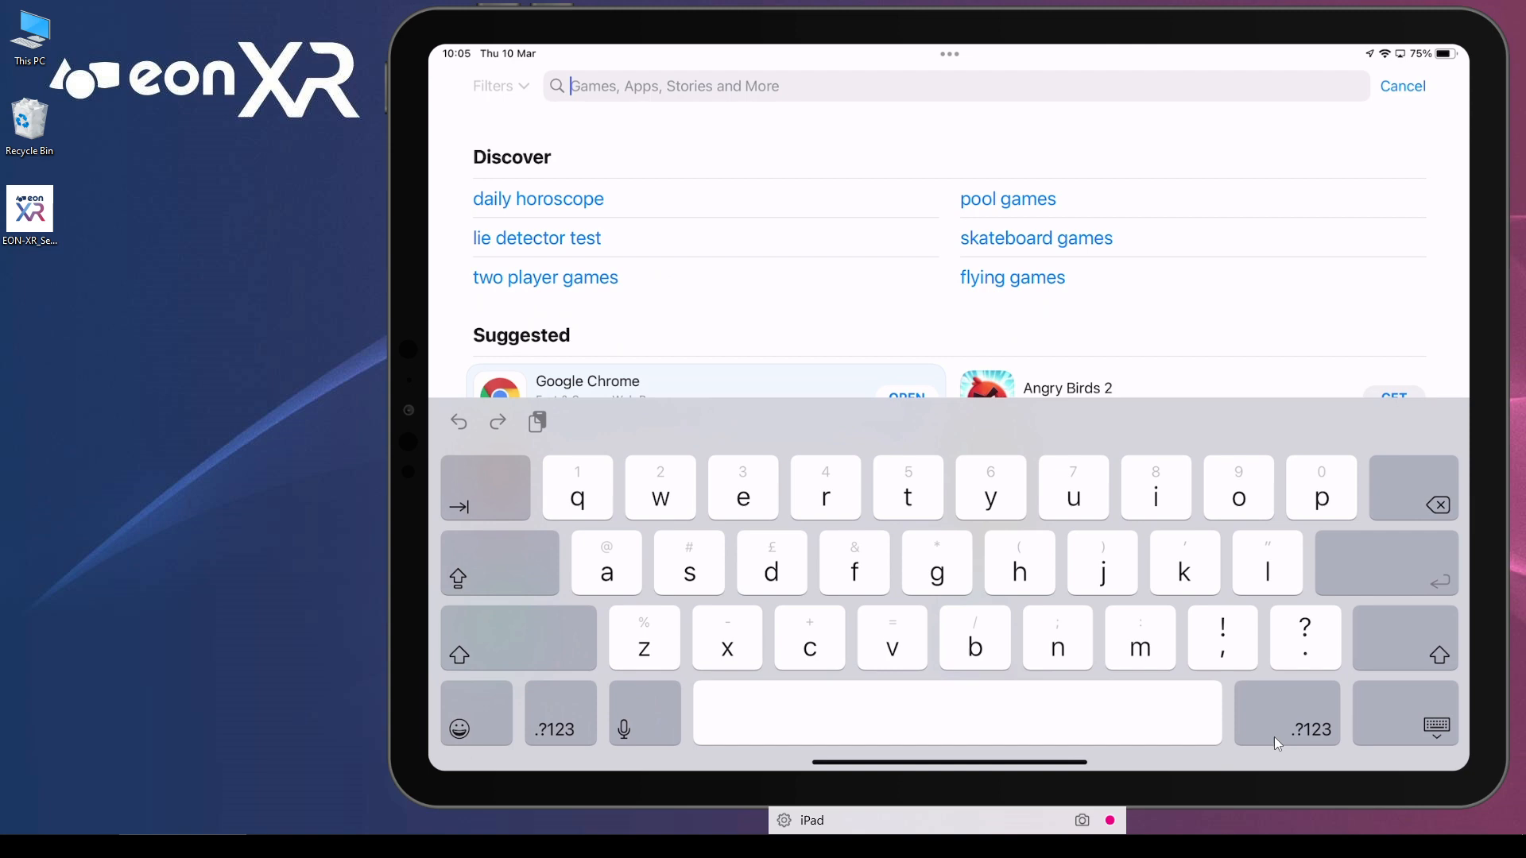
type("eon xr")
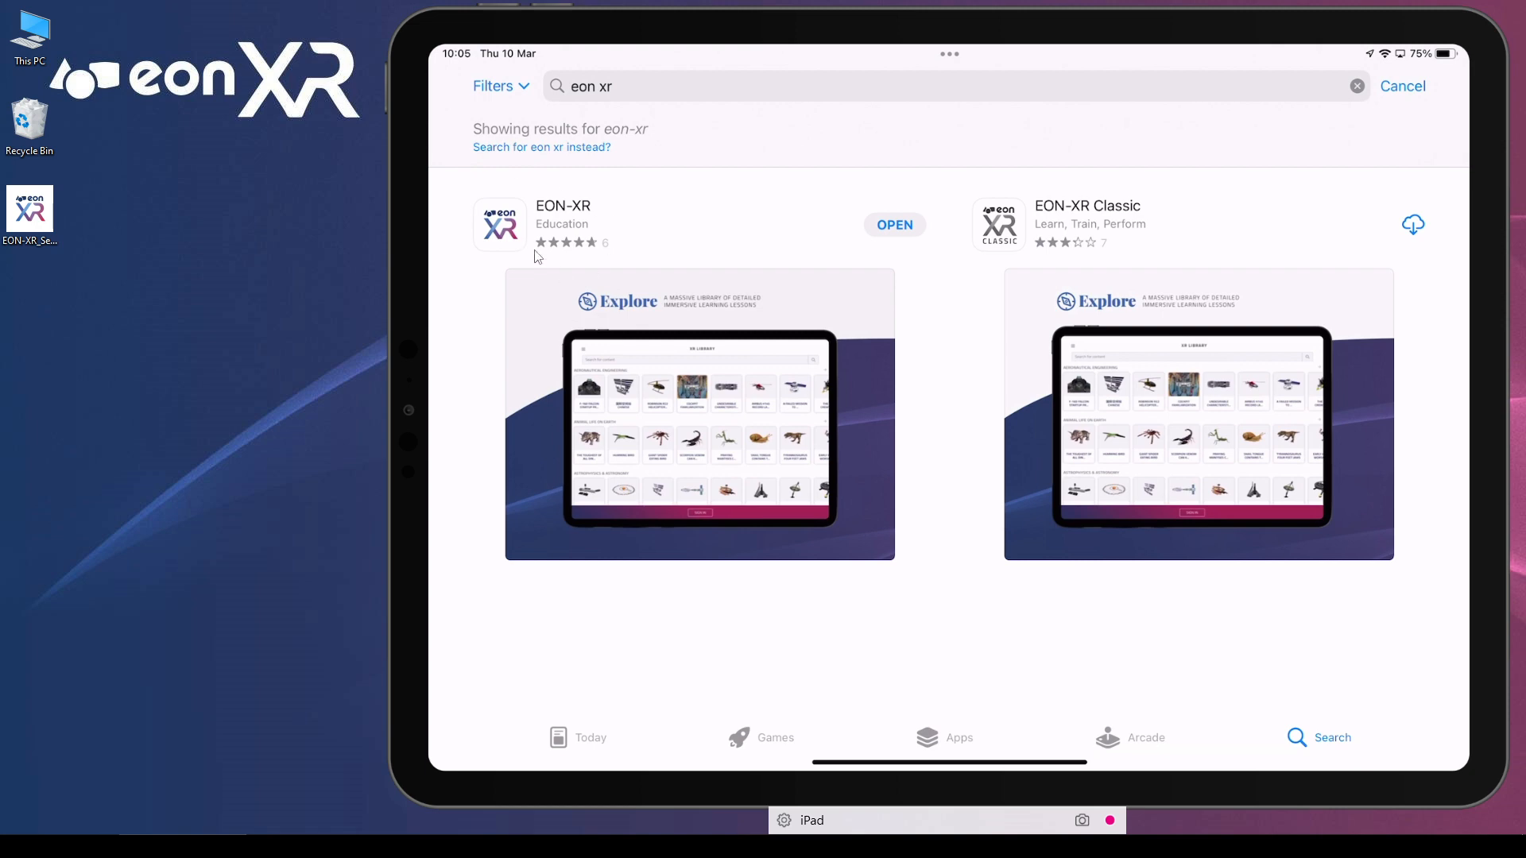
mouse_move(565, 224)
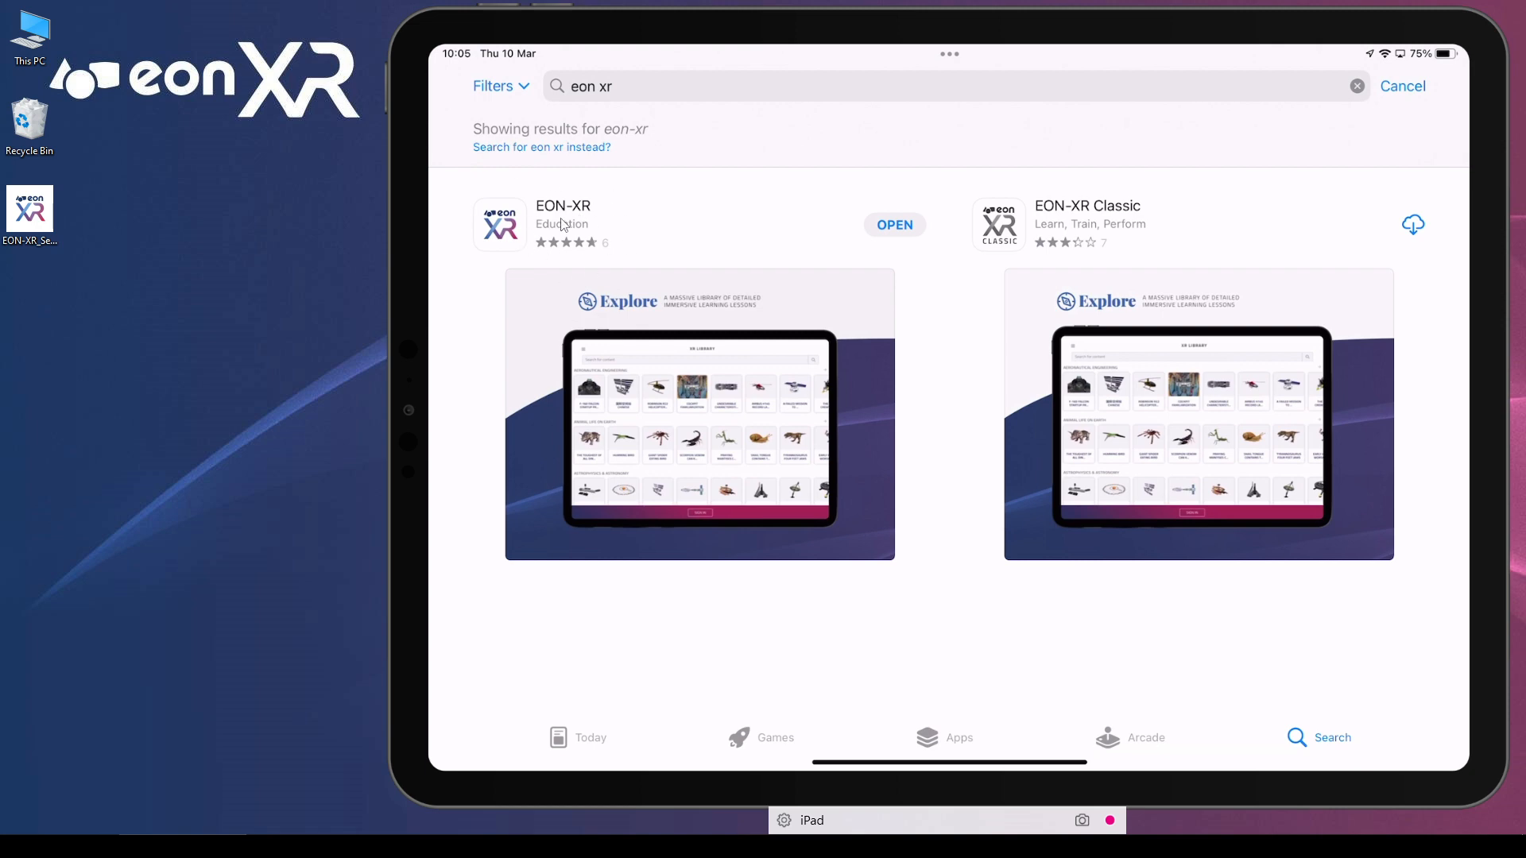
mouse_move(577, 234)
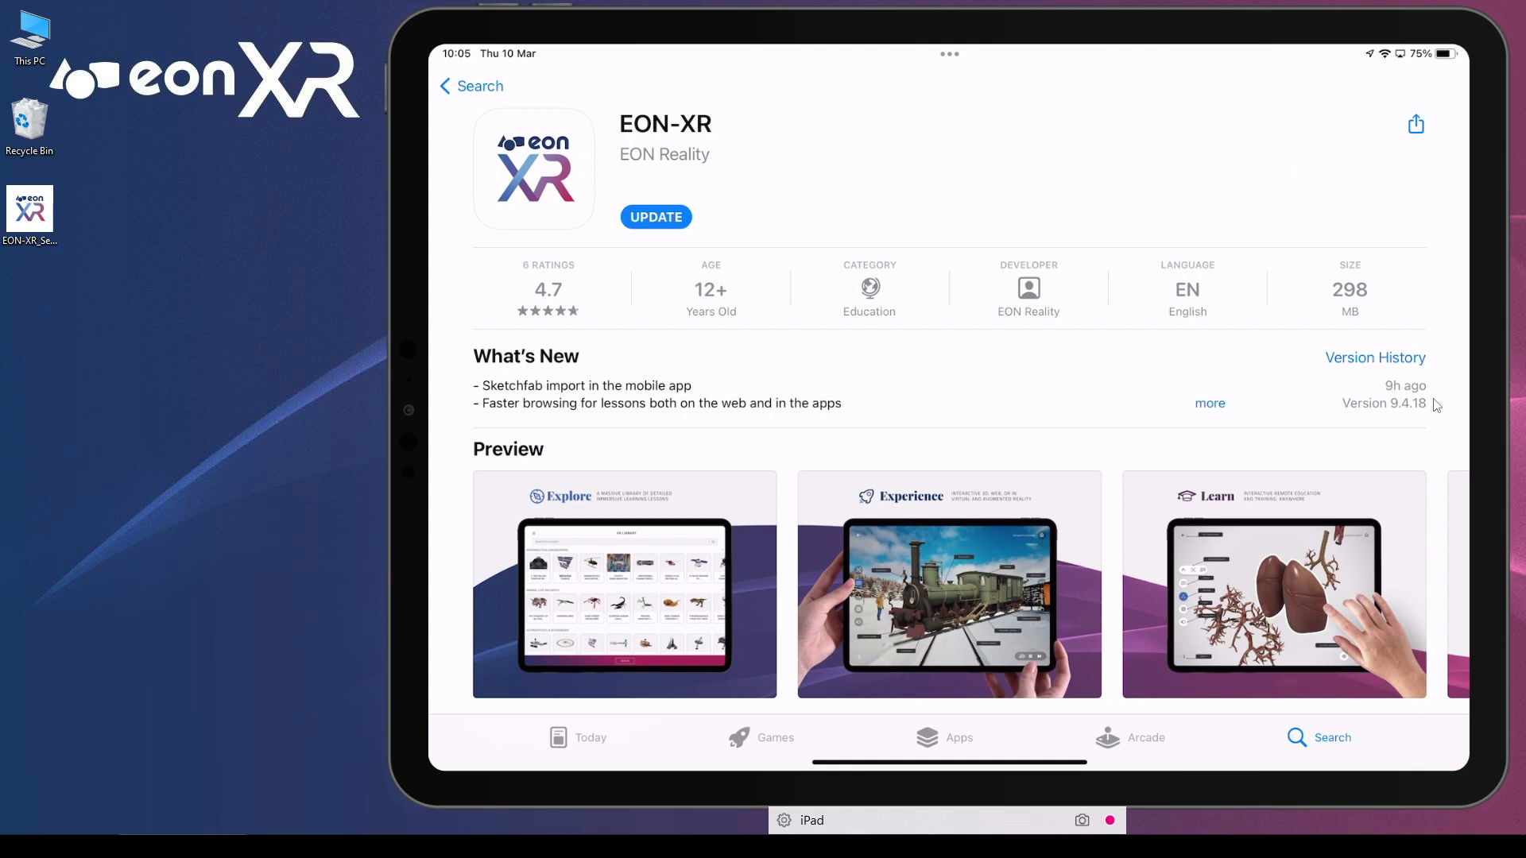
mouse_move(1401, 413)
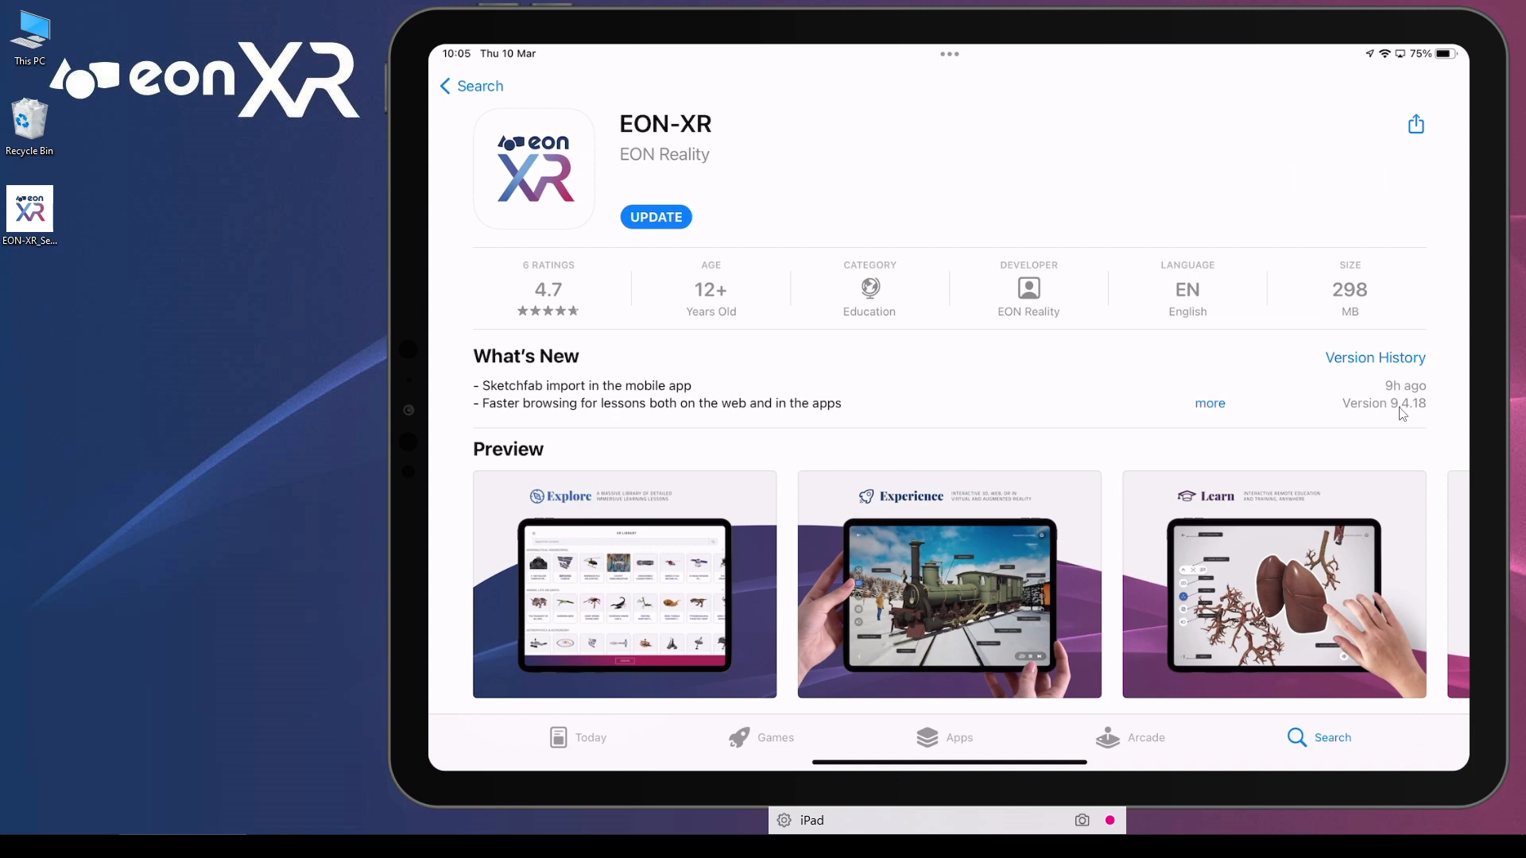
mouse_move(788, 389)
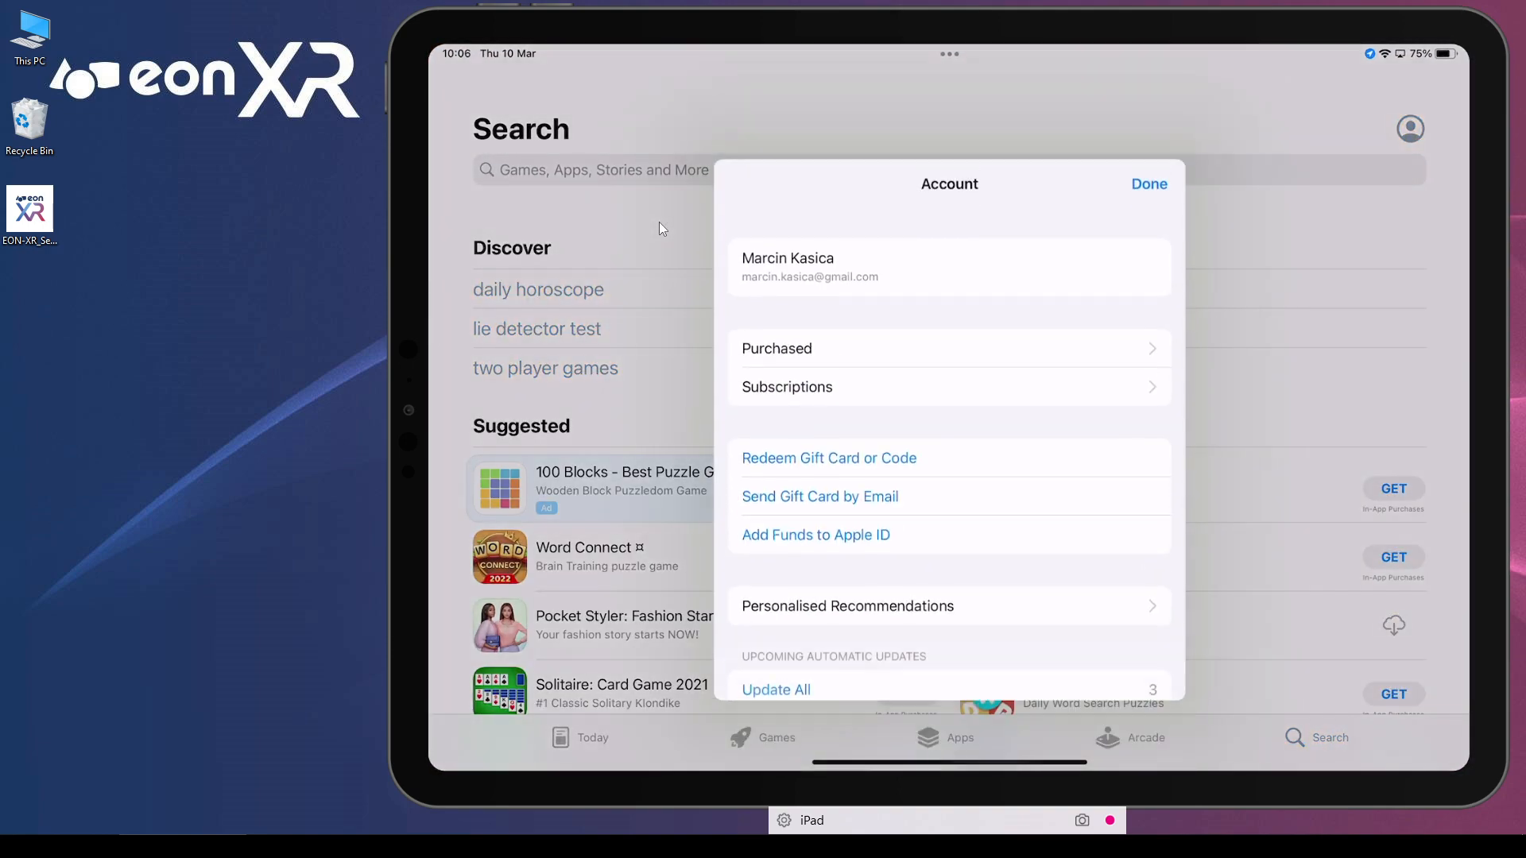
Scroll the account sheet to Upcoming Automatic Updates, update all, and close the sheet.
scroll("down", 3)
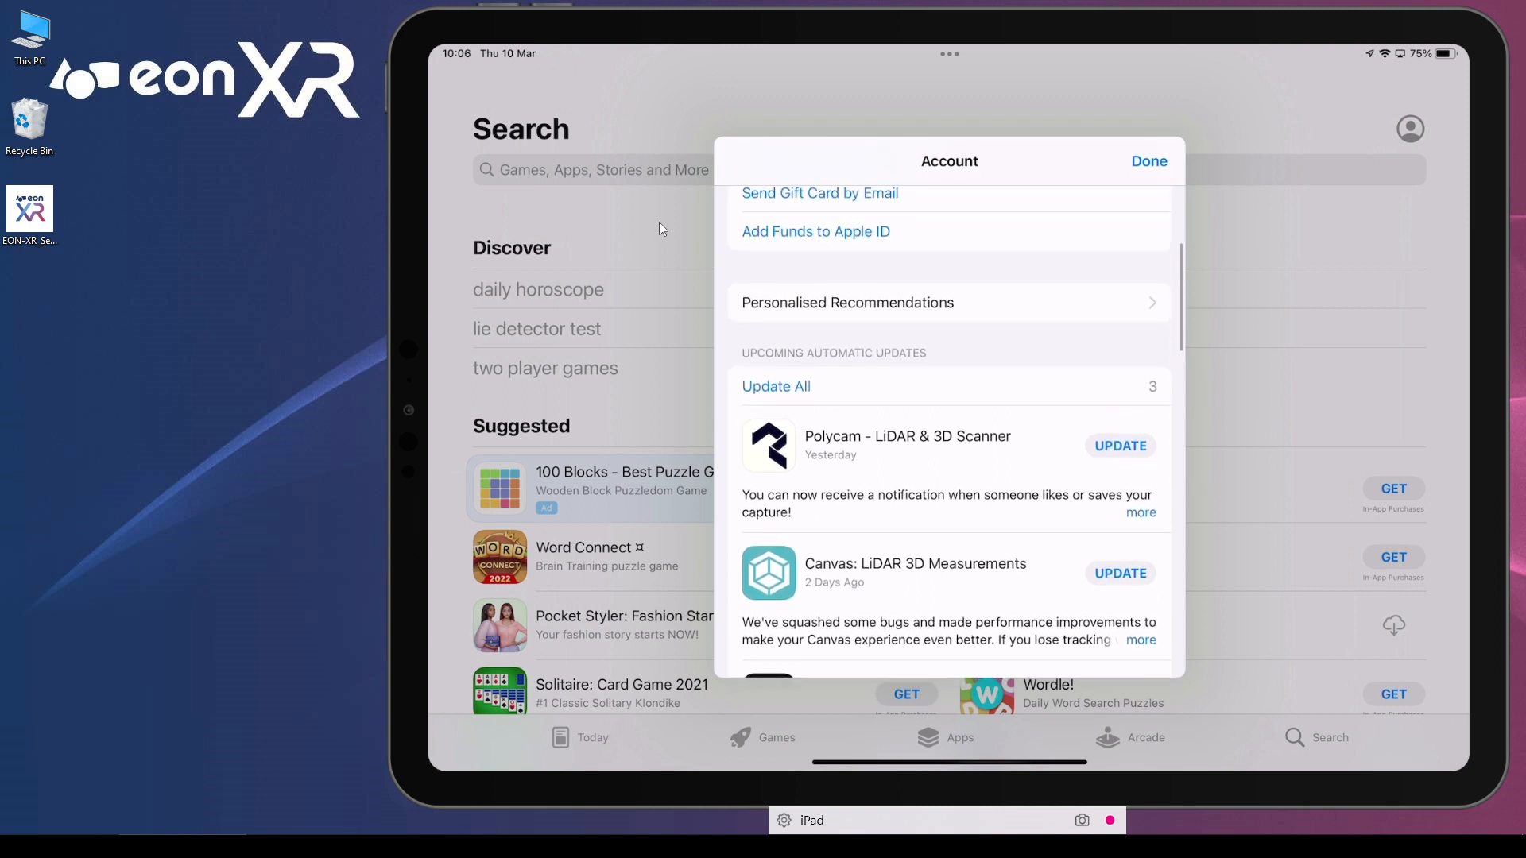
scroll("down", 3)
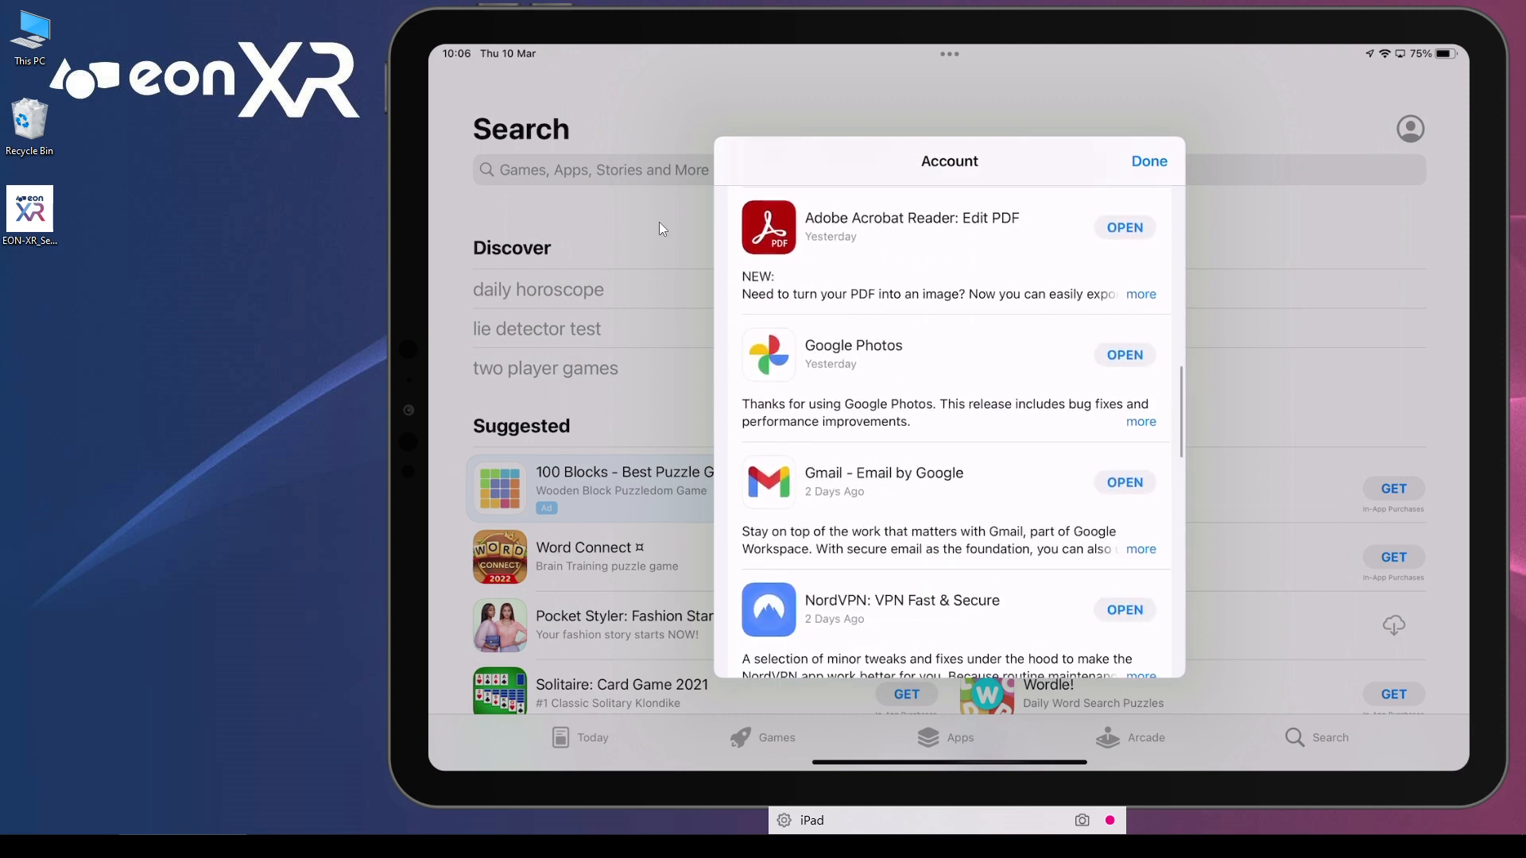
scroll("down", 3)
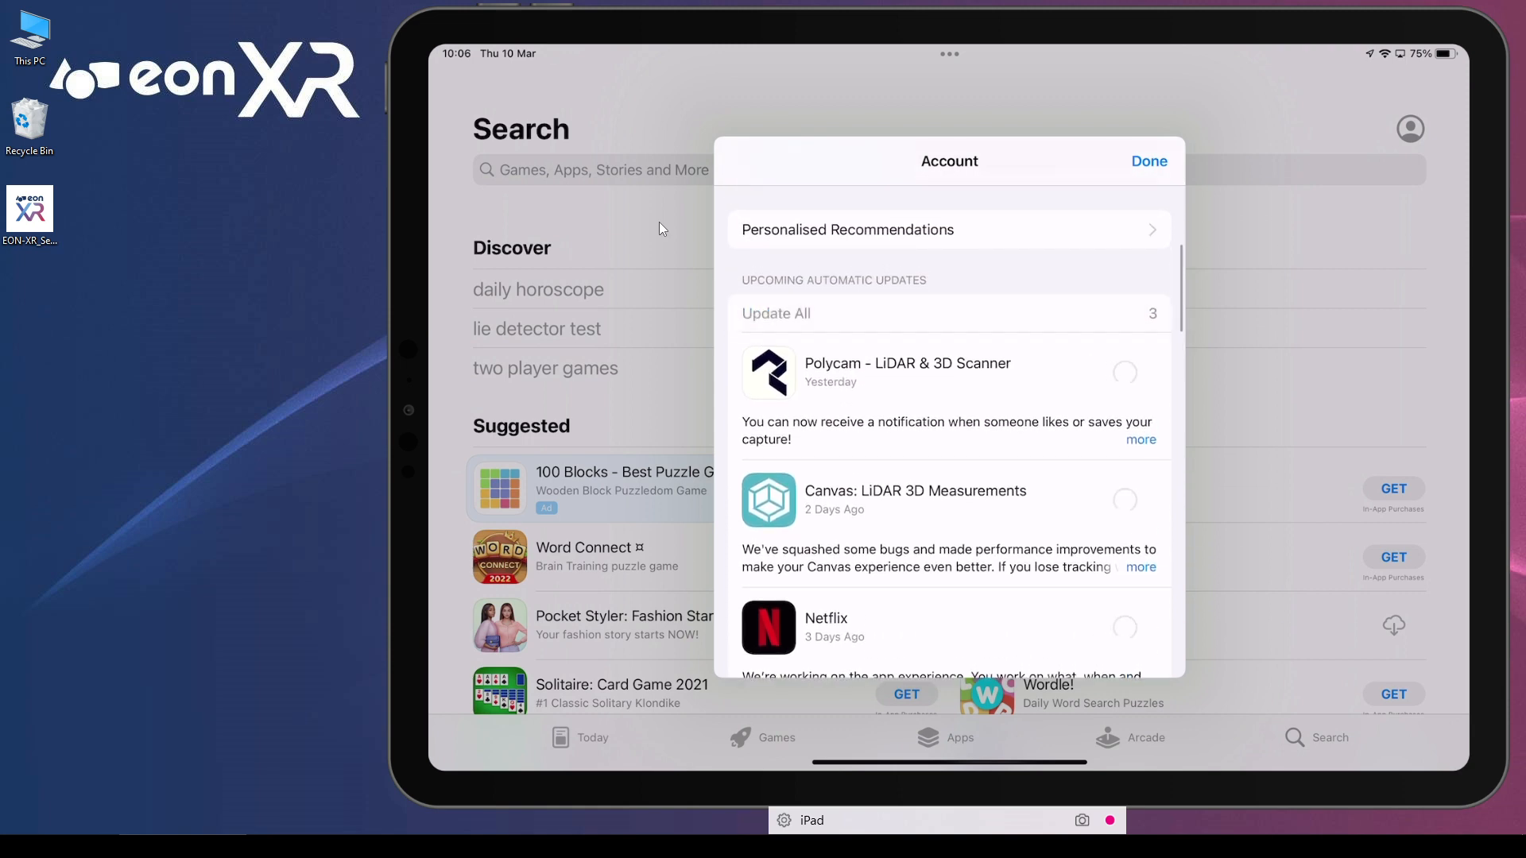
left_click(1149, 161)
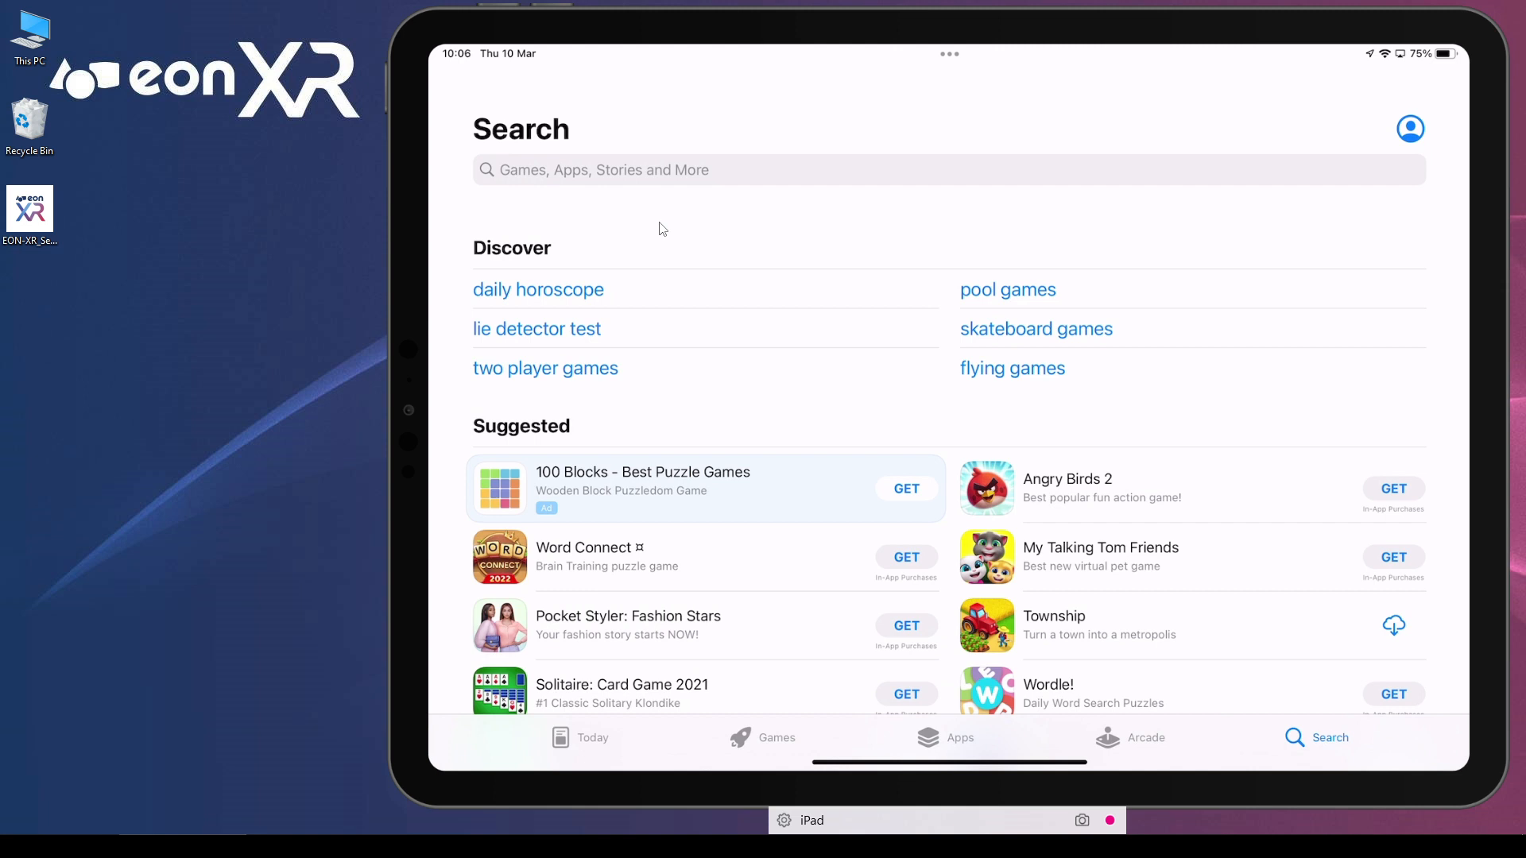
Search "eon" and launch EON-XR from its product page.
type("eon-xr")
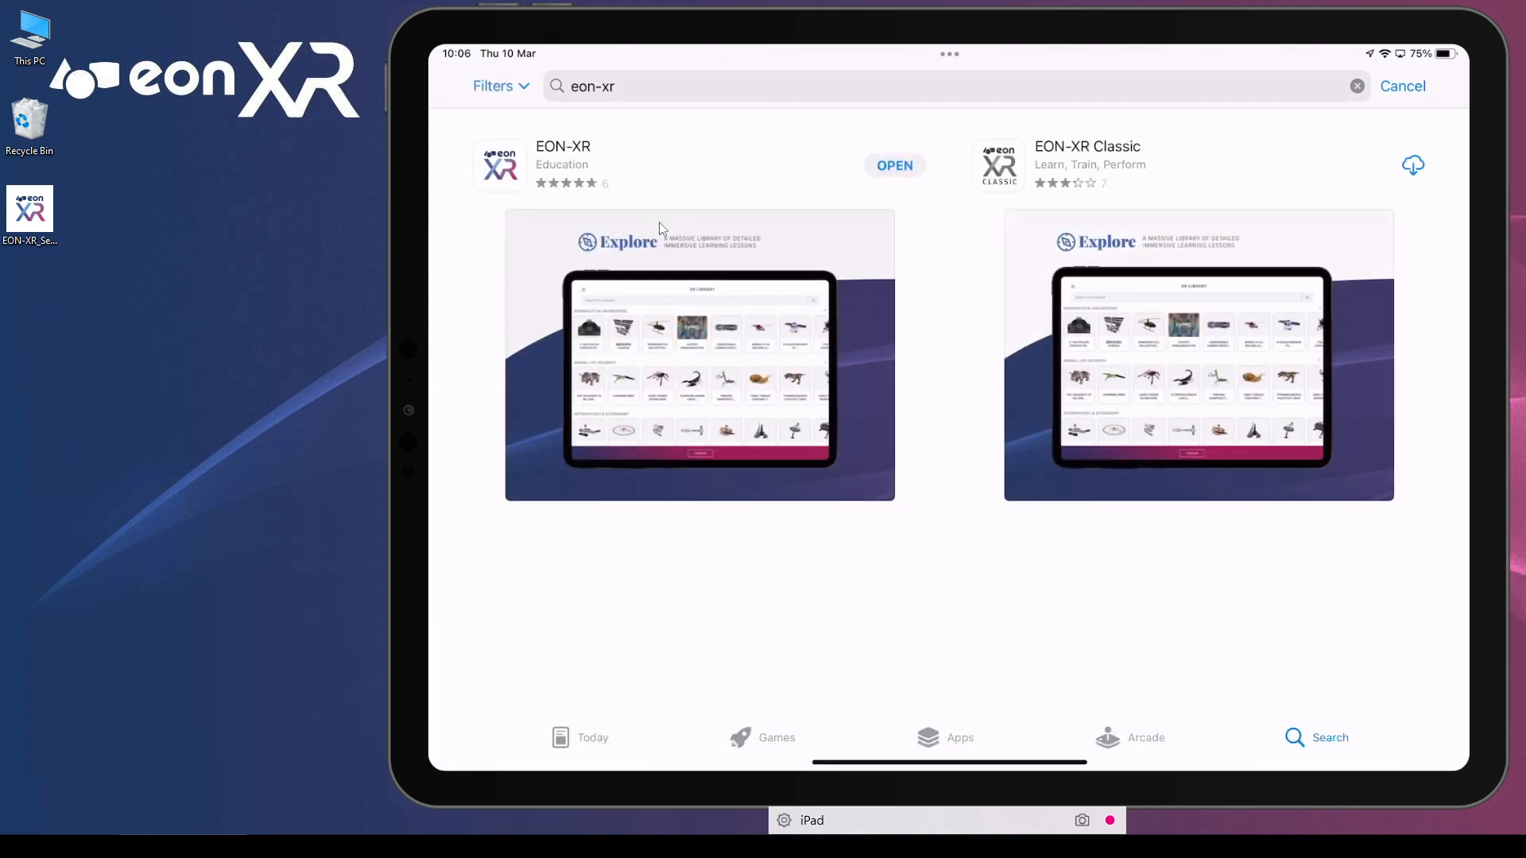
left_click(563, 146)
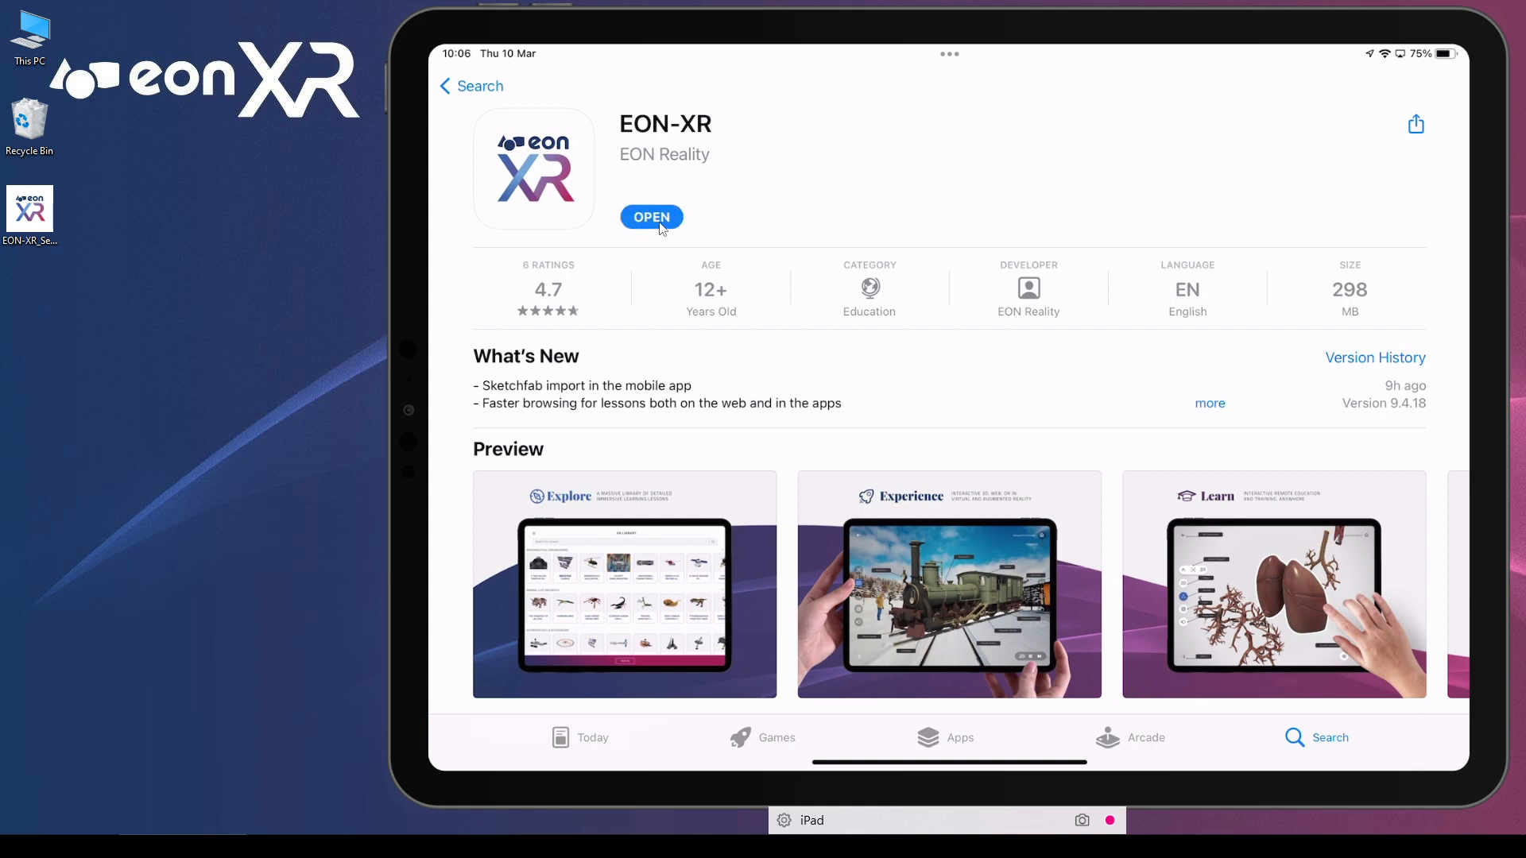
left_click(651, 217)
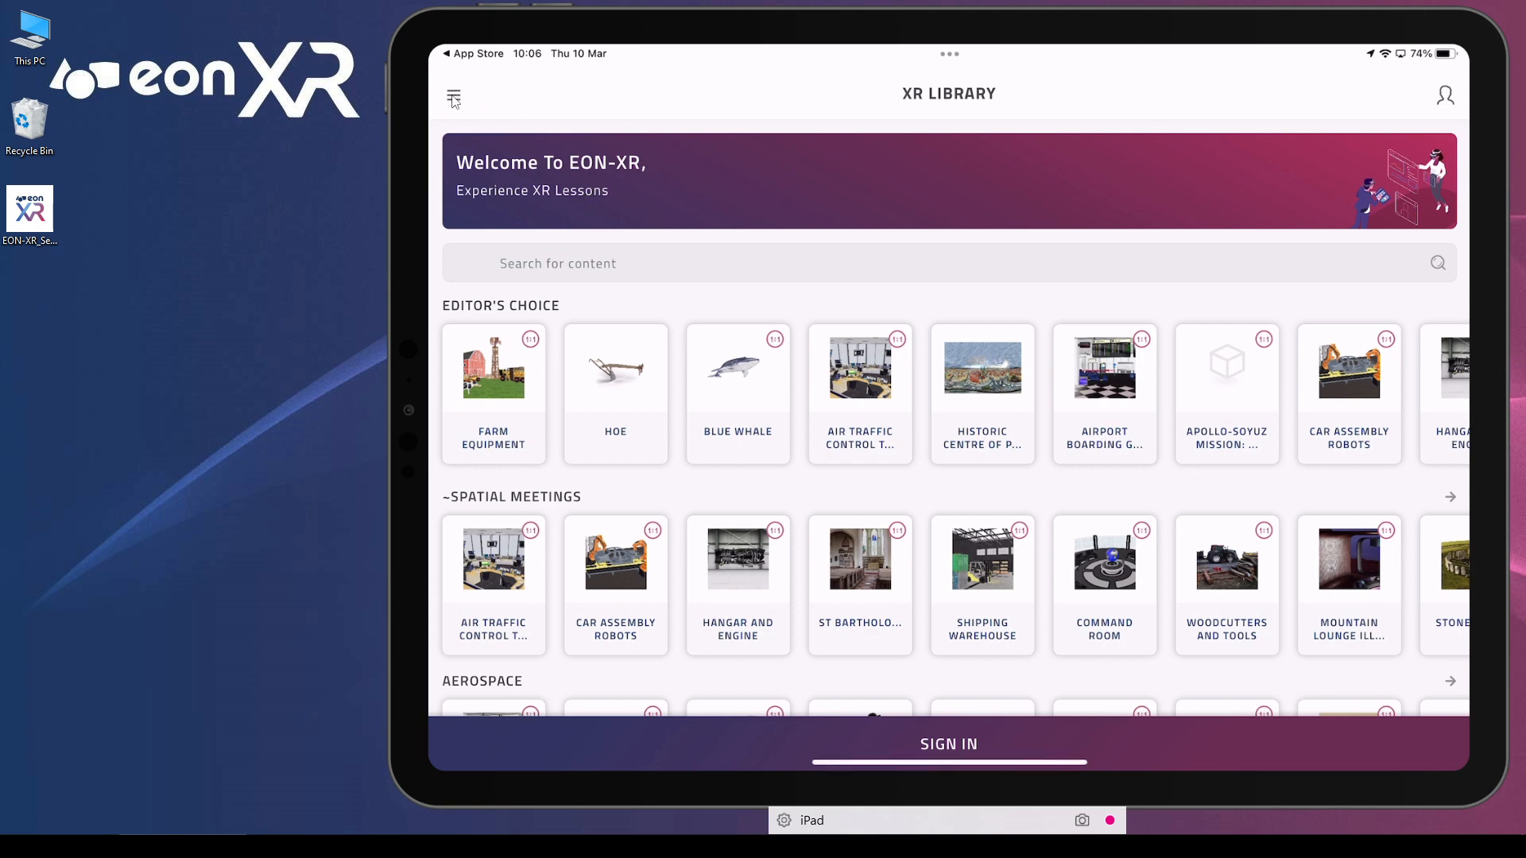
Check version 9.4.18 in the EON-XR side menu, then close it to the XR Library.
left_click(452, 99)
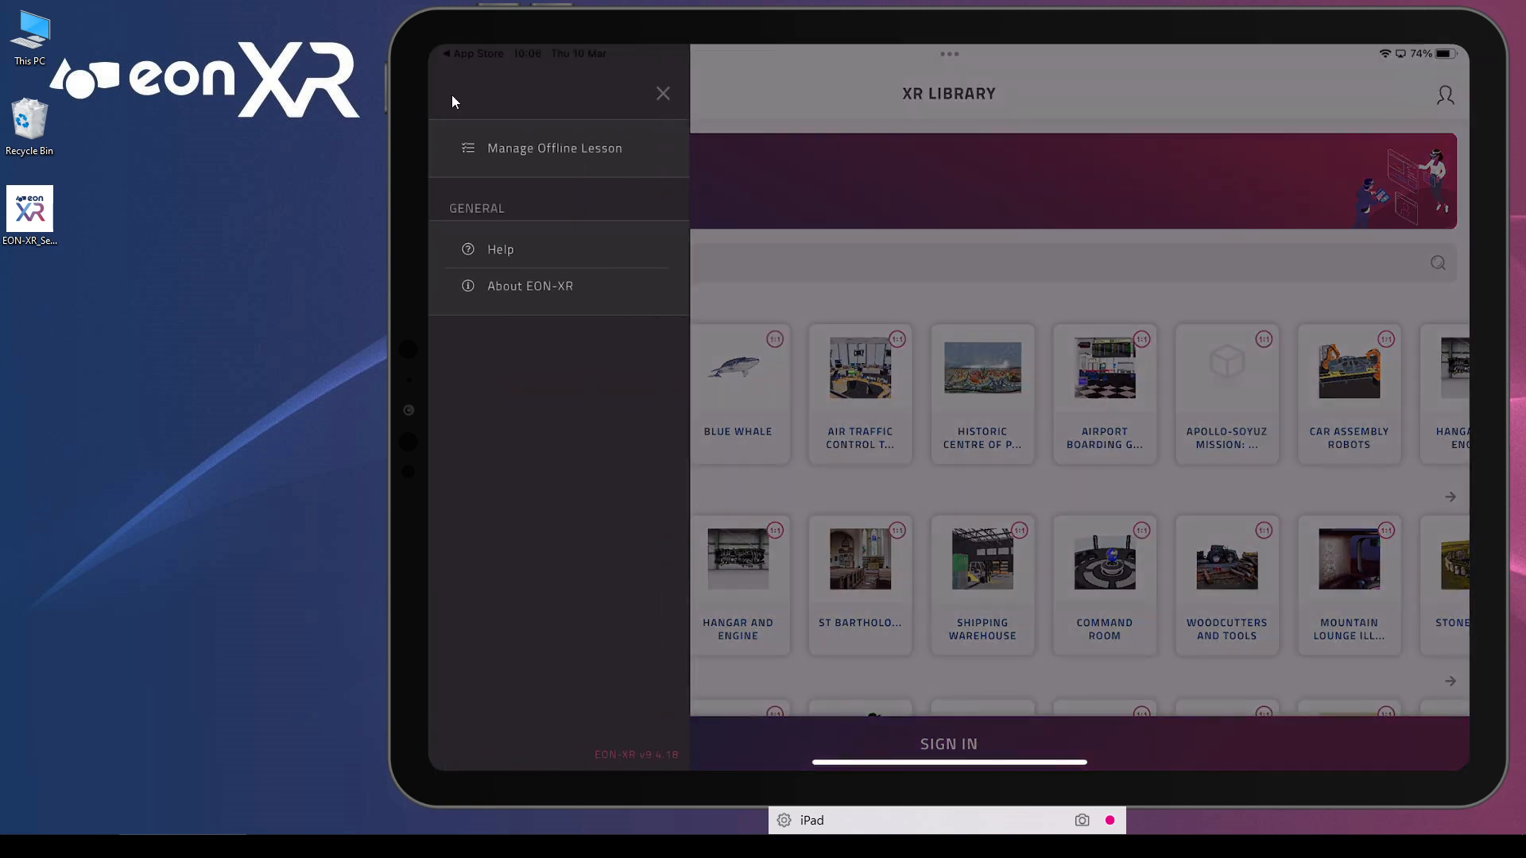
mouse_move(661, 765)
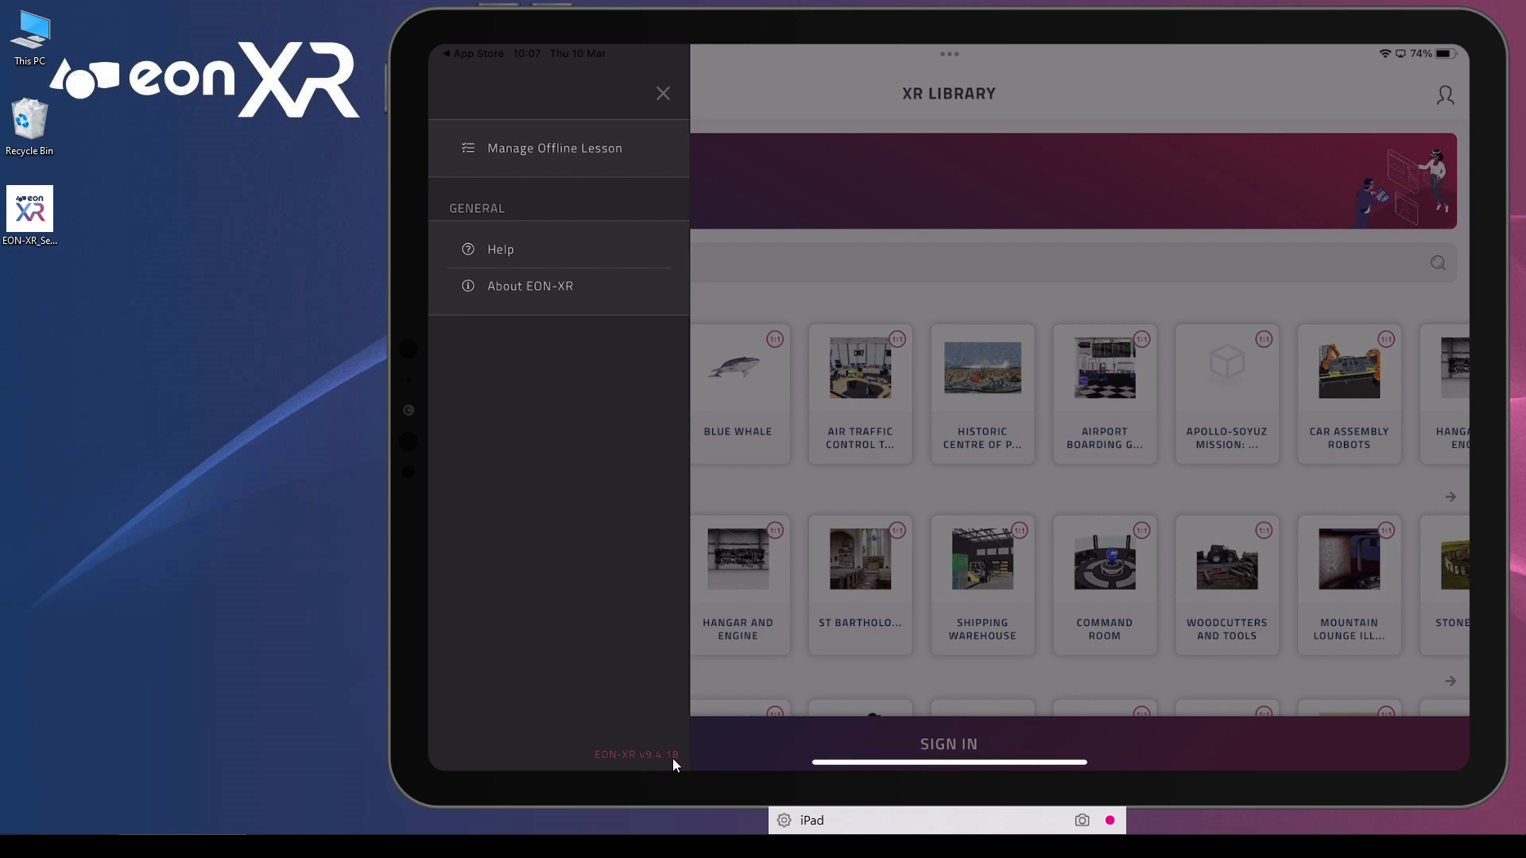
left_click(663, 94)
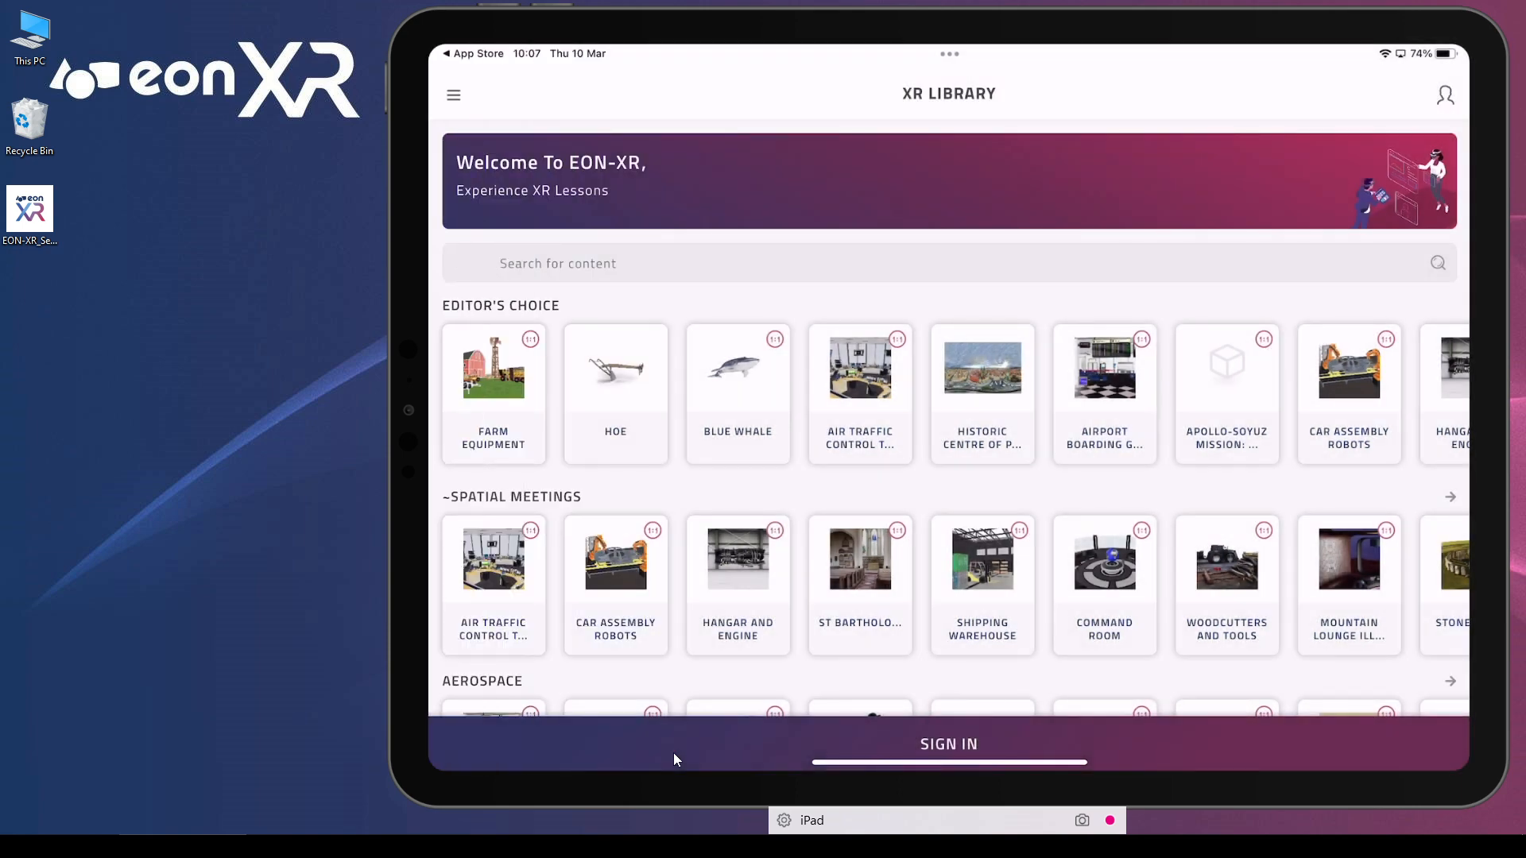